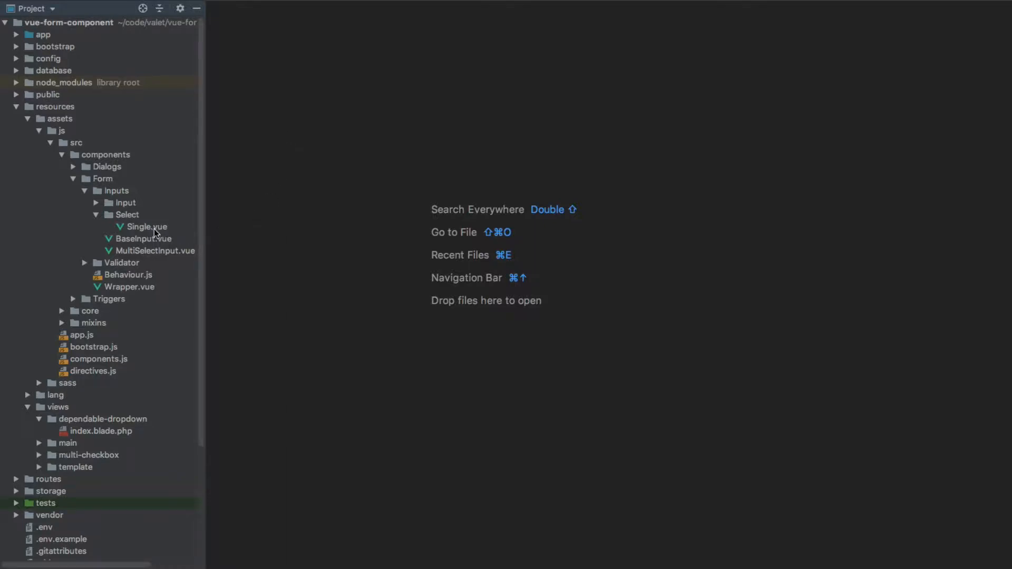
# - Copy Single.vue into the same Select folder as Multiple.vue via Refactor > Copy
pyautogui.rightClick(146, 227)
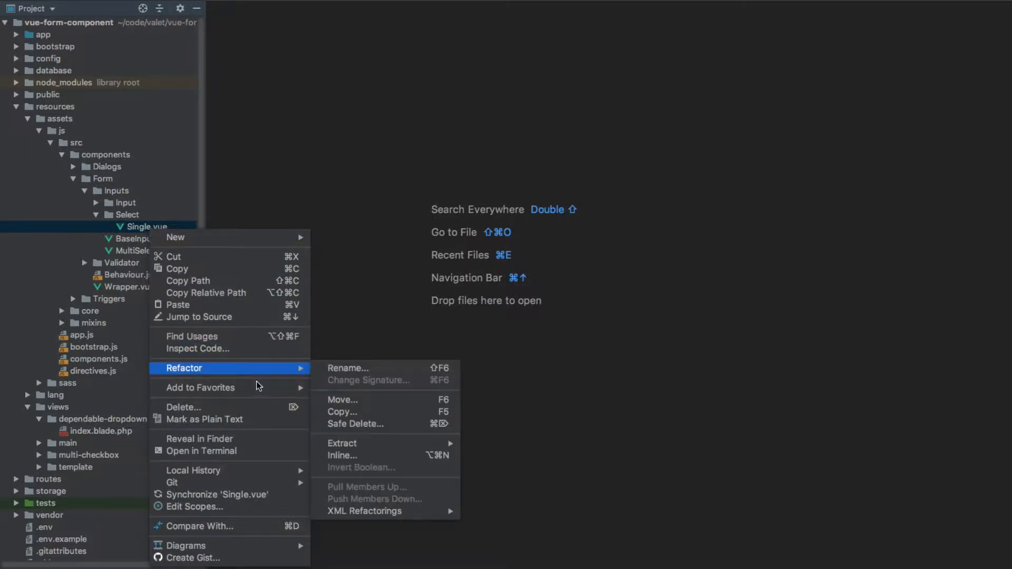
pyautogui.click(342, 412)
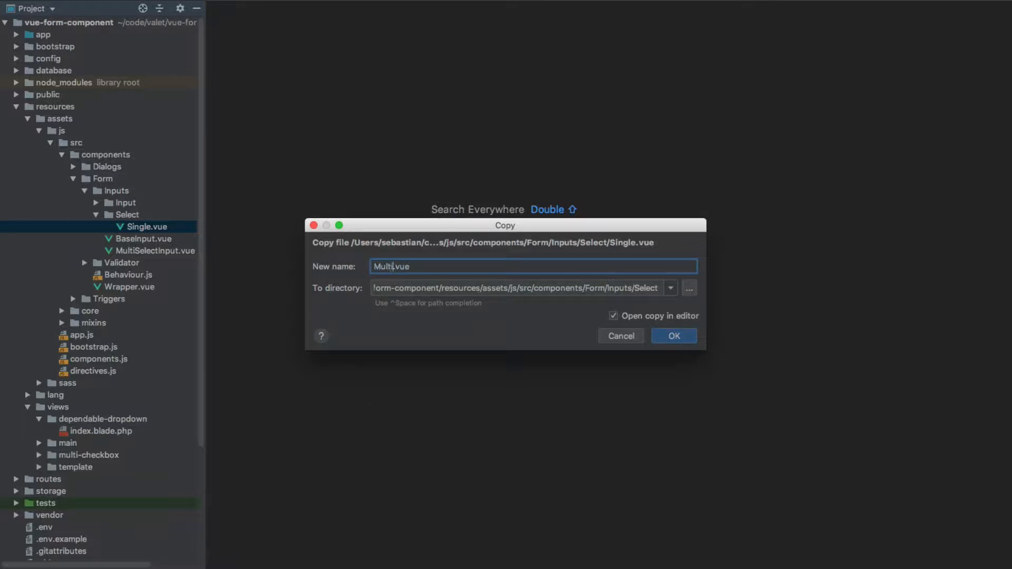
pyautogui.click(673, 335)
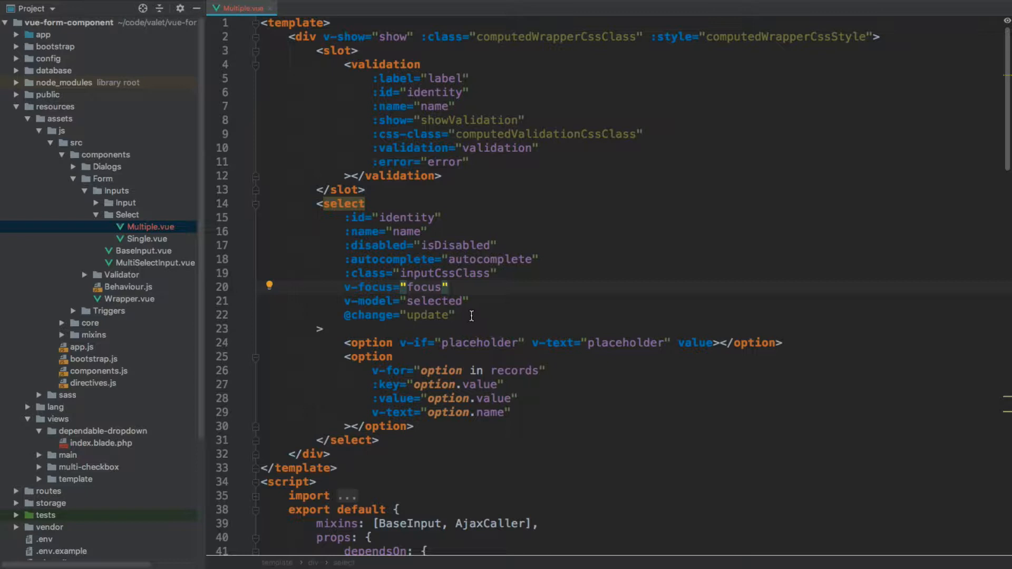
# - Add the multiple attribute to the select and make v-for iterate options, then go to components.js
pyautogui.click(465, 316)
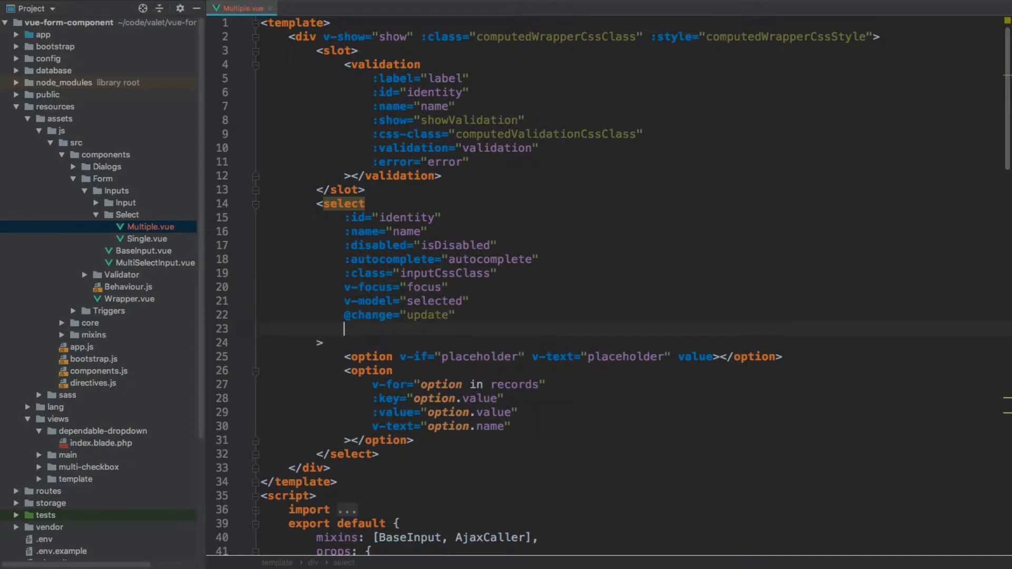
pyautogui.write('multiple')
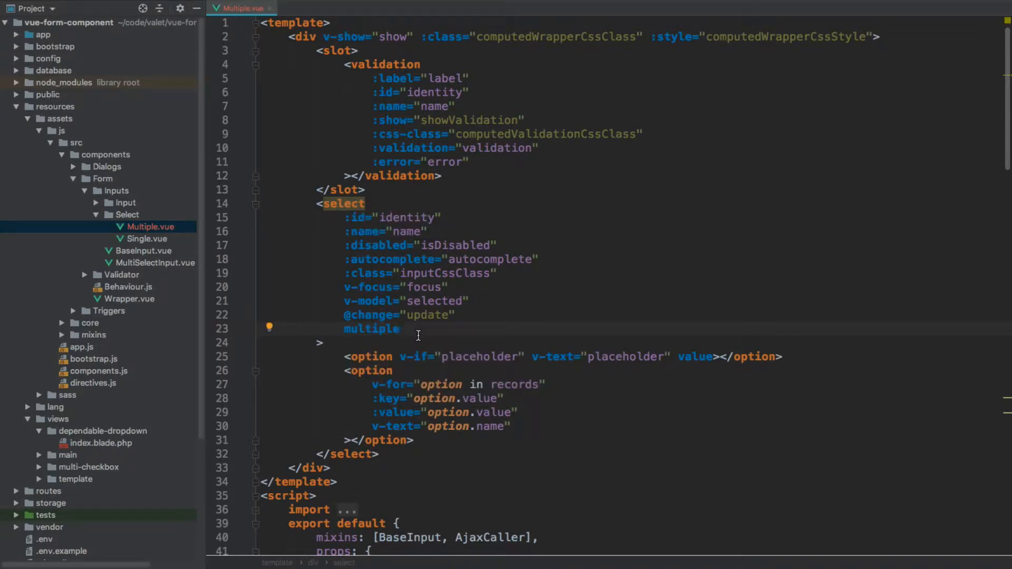
pyautogui.doubleClick(513, 279)
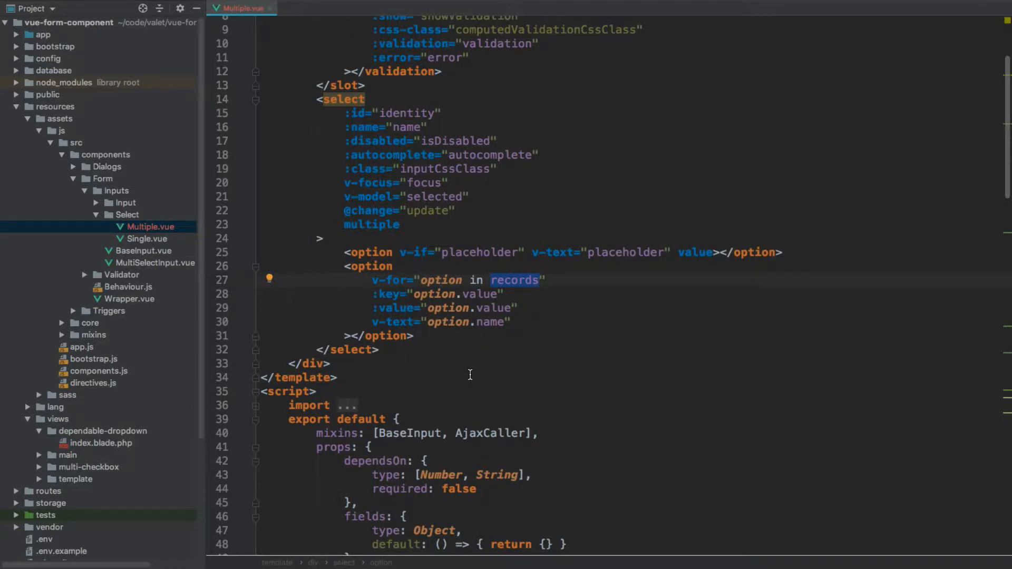
pyautogui.write('options')
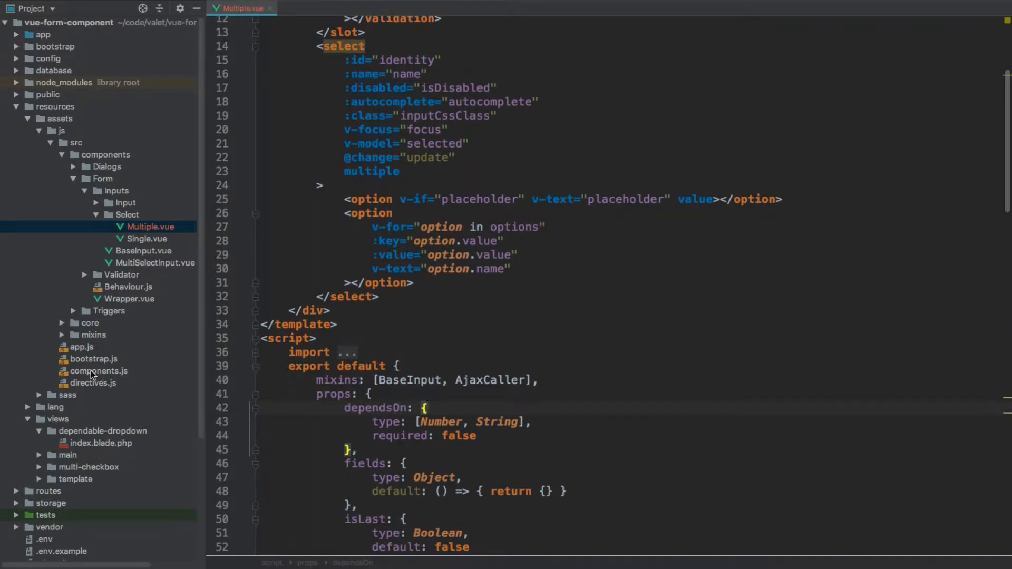
pyautogui.click(99, 369)
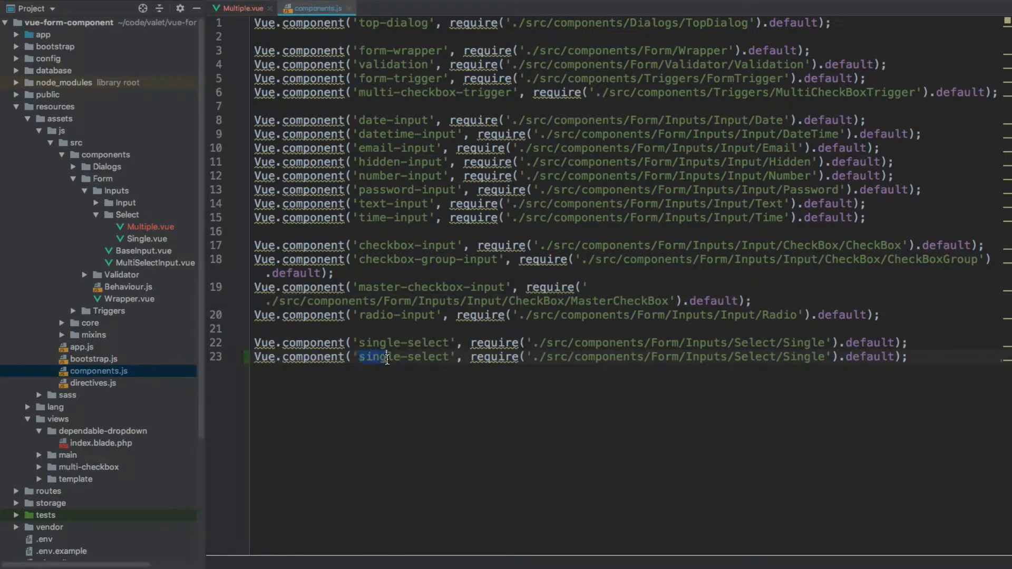
# - Register multiple-select loaded from Select/Multiple in components.js and return to Multiple.vue
pyautogui.doubleClick(380, 357)
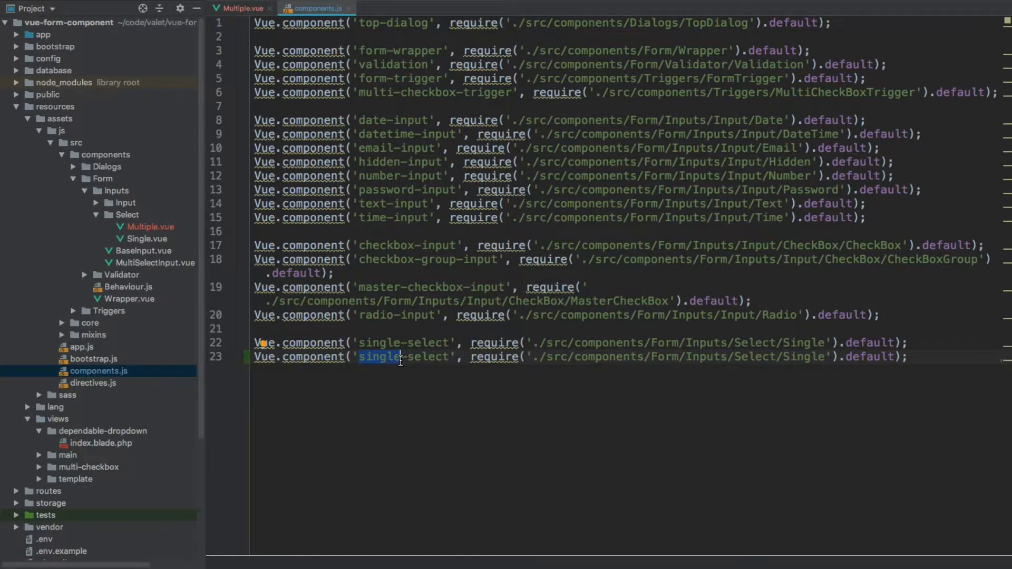
pyautogui.write('multiple')
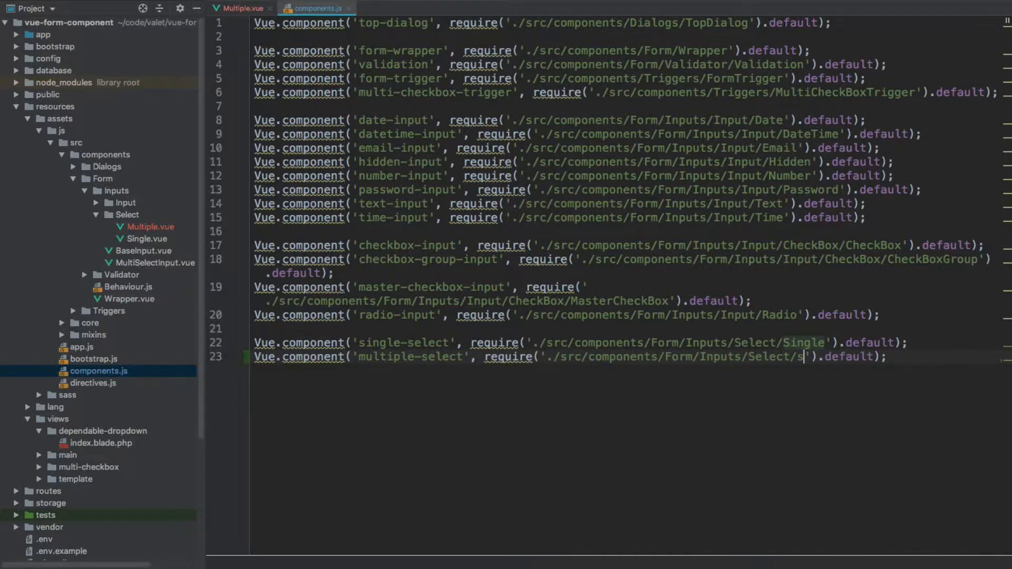
pyautogui.write('Multiple')
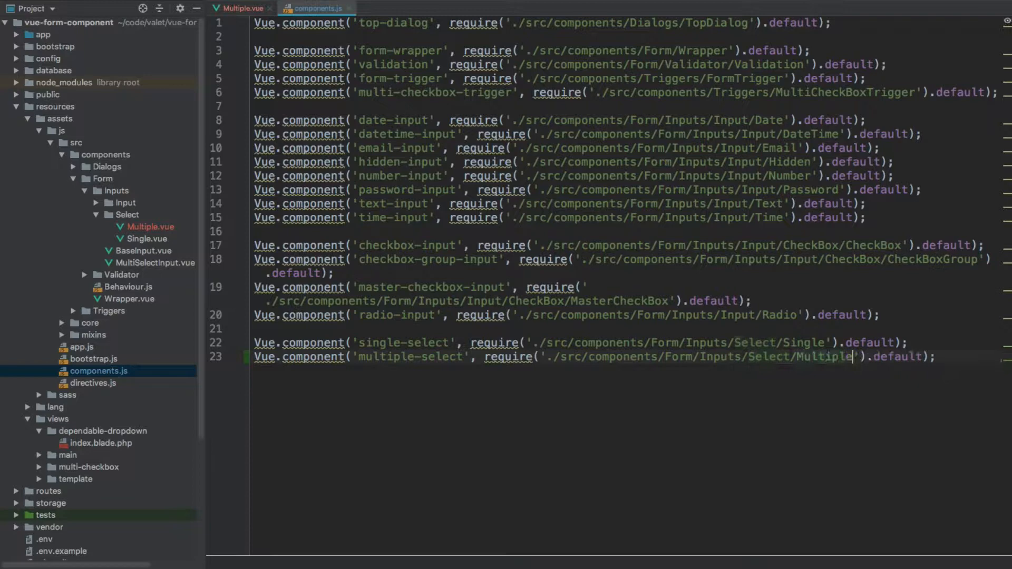
pyautogui.click(244, 7)
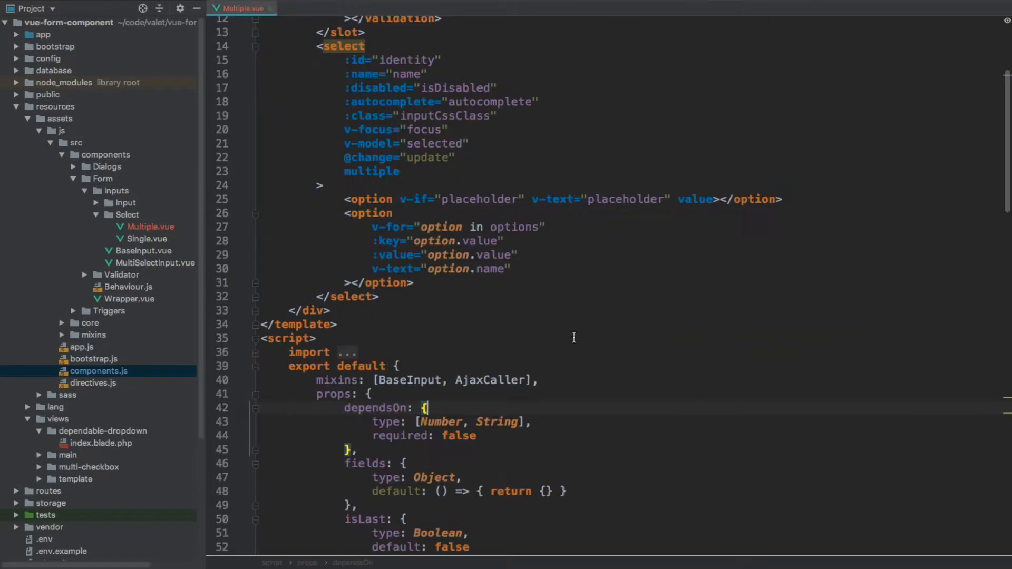
# - Import MultiSelectInput as the sole mixin and remove the props, data and computed blocks
pyautogui.scroll(-3)
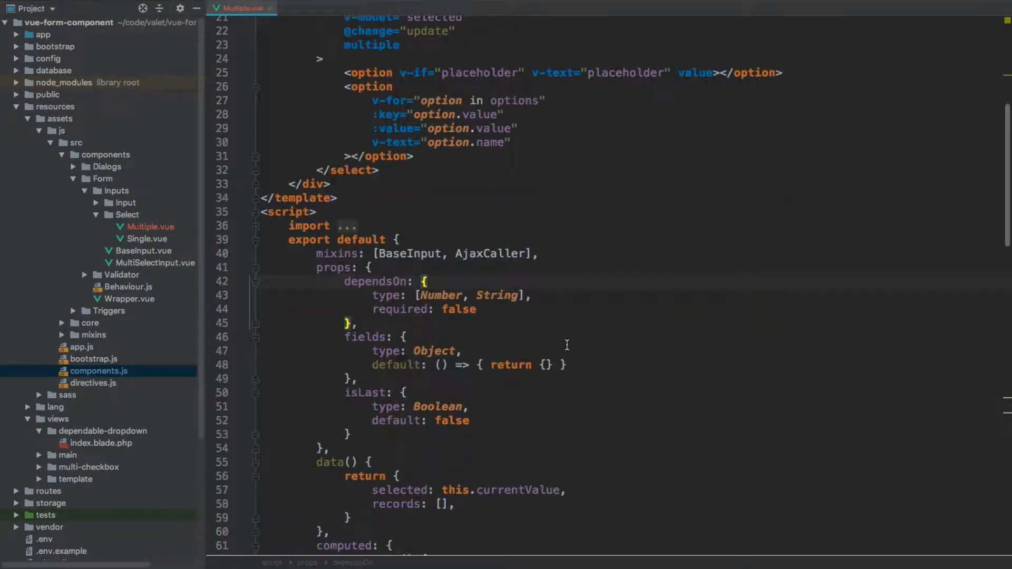
pyautogui.click(347, 225)
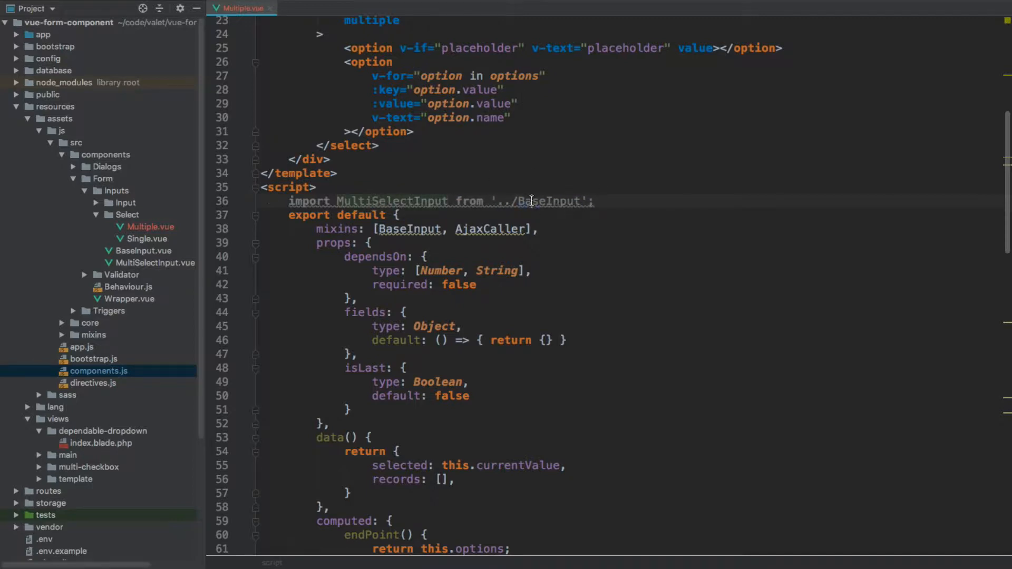
pyautogui.write('Mu')
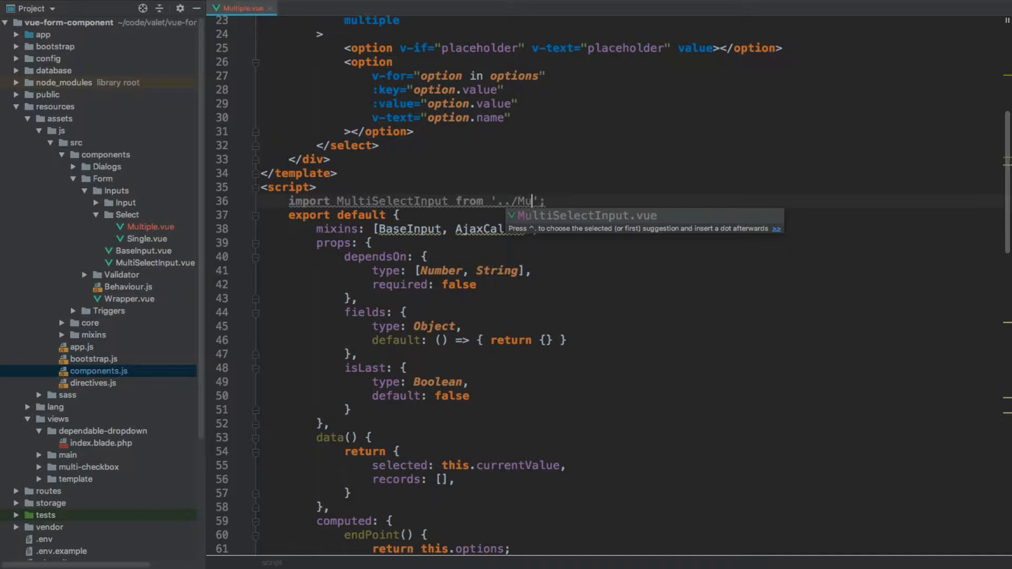
pyautogui.press('Tab')
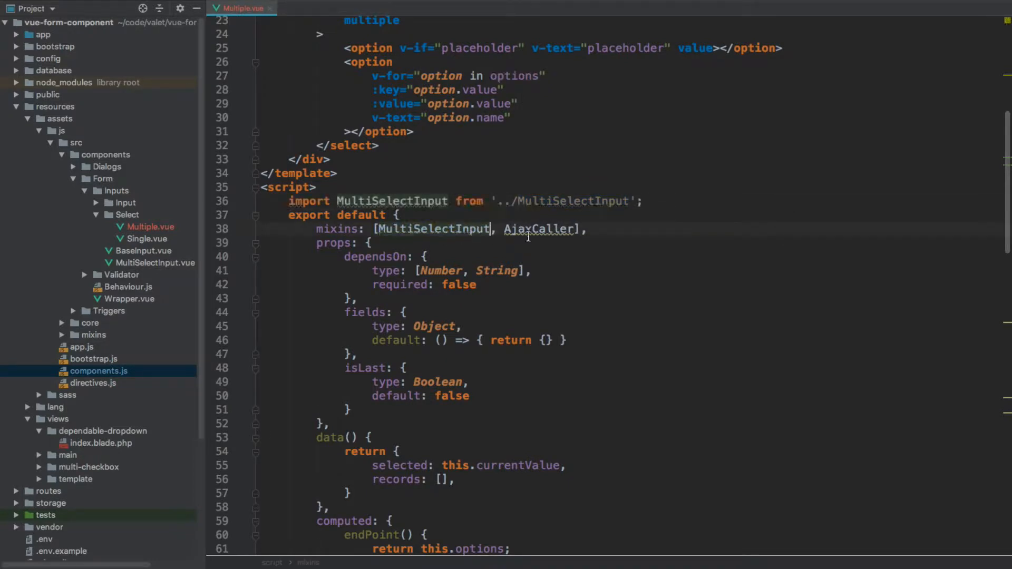
pyautogui.press('BackSpace')
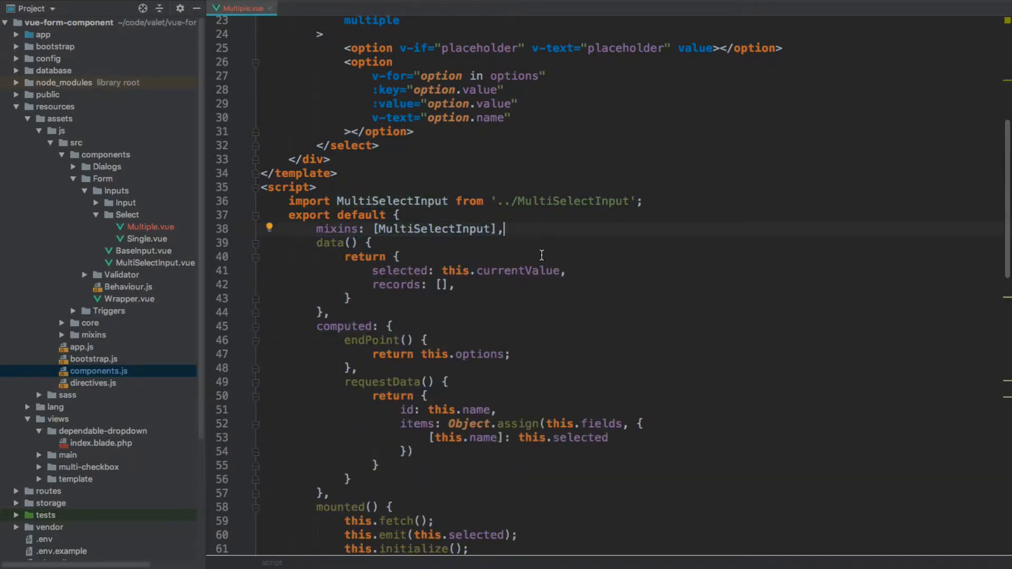
pyautogui.moveTo(342, 495)
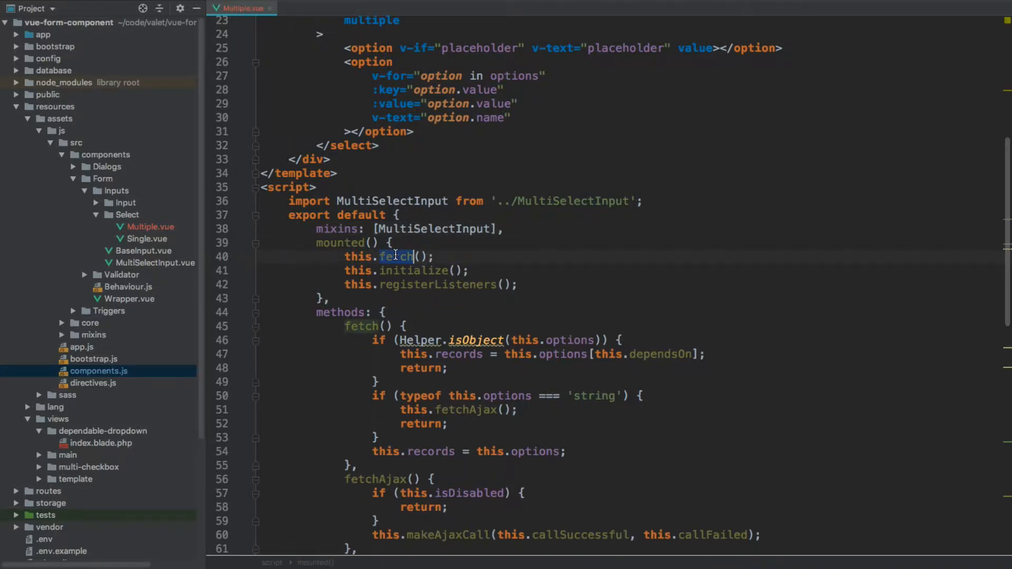
# - Finish update() with this.emit(this.selected) and close the Multiple.vue editor
pyautogui.write('update')
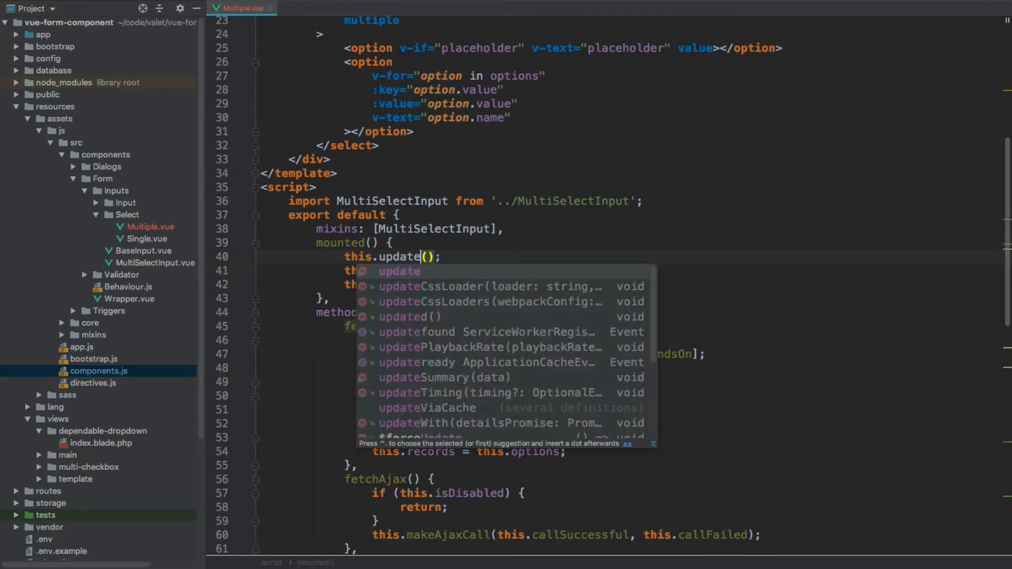
pyautogui.press('Escape')
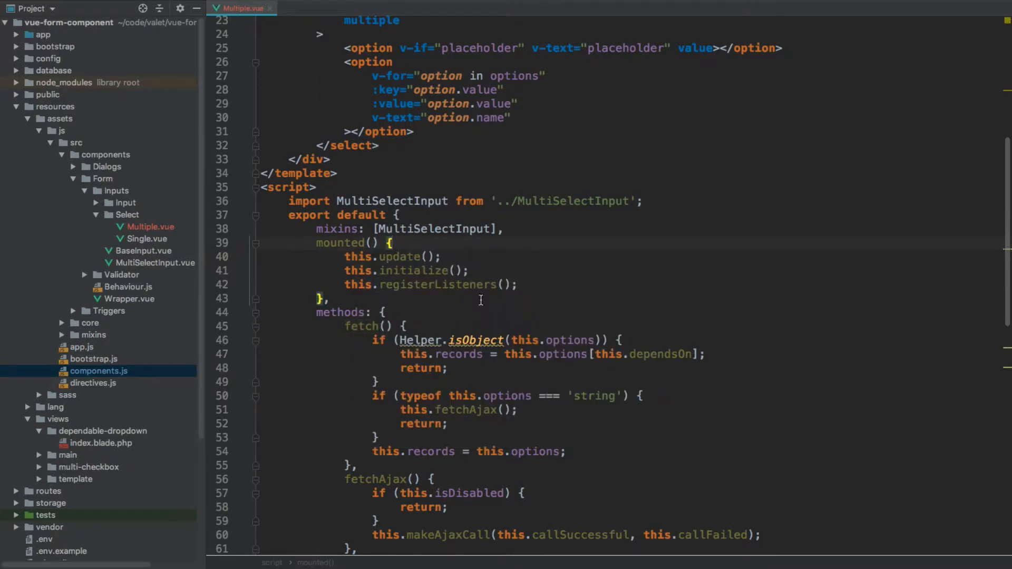
pyautogui.scroll(-3)
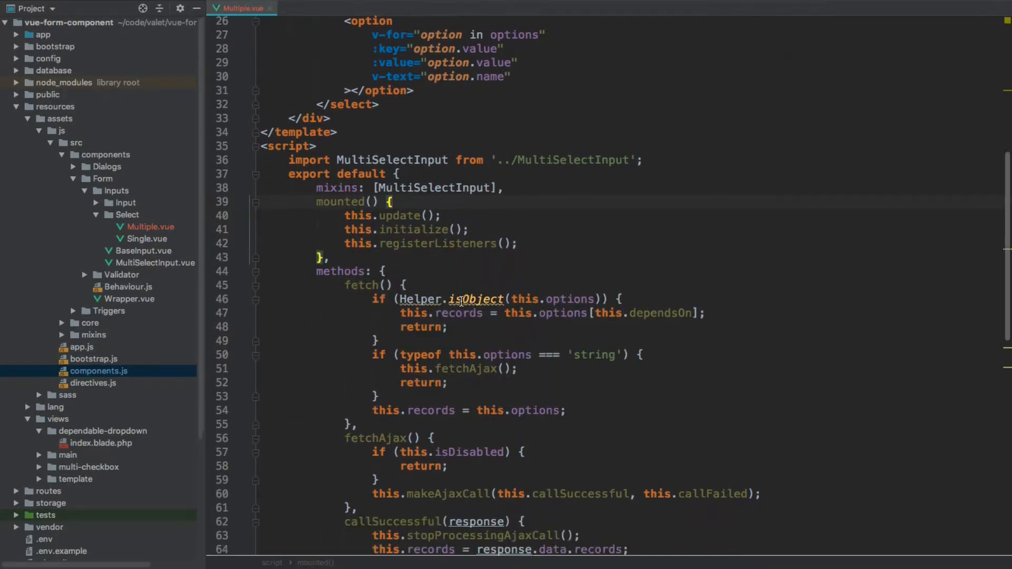
pyautogui.scroll(-3)
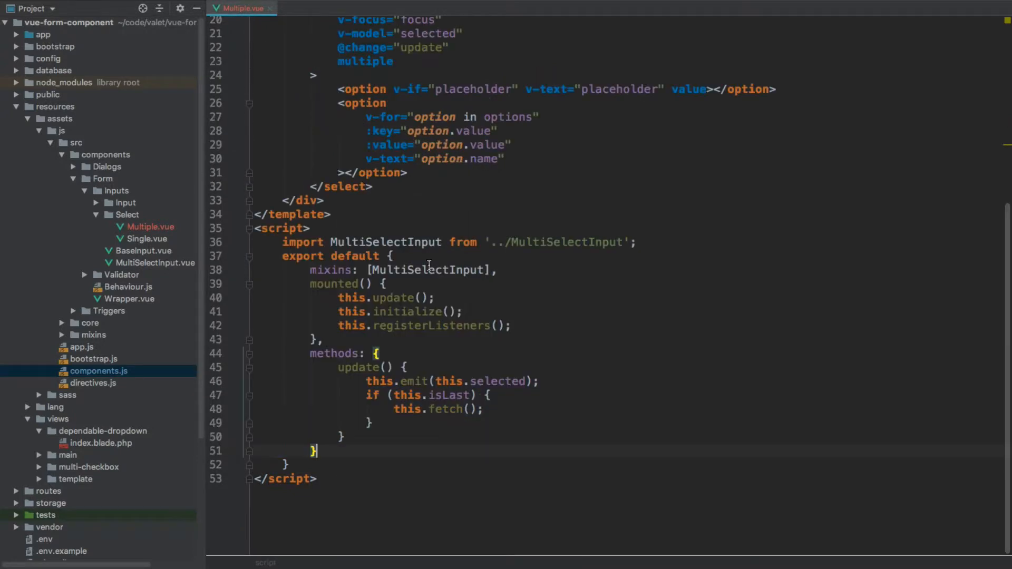
pyautogui.moveTo(435, 407)
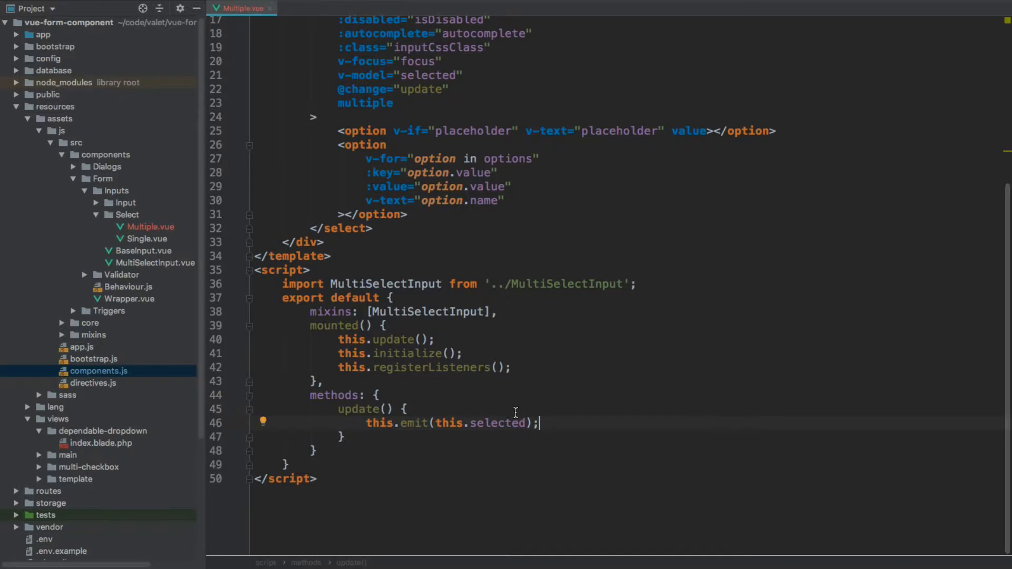
pyautogui.doubleClick(496, 423)
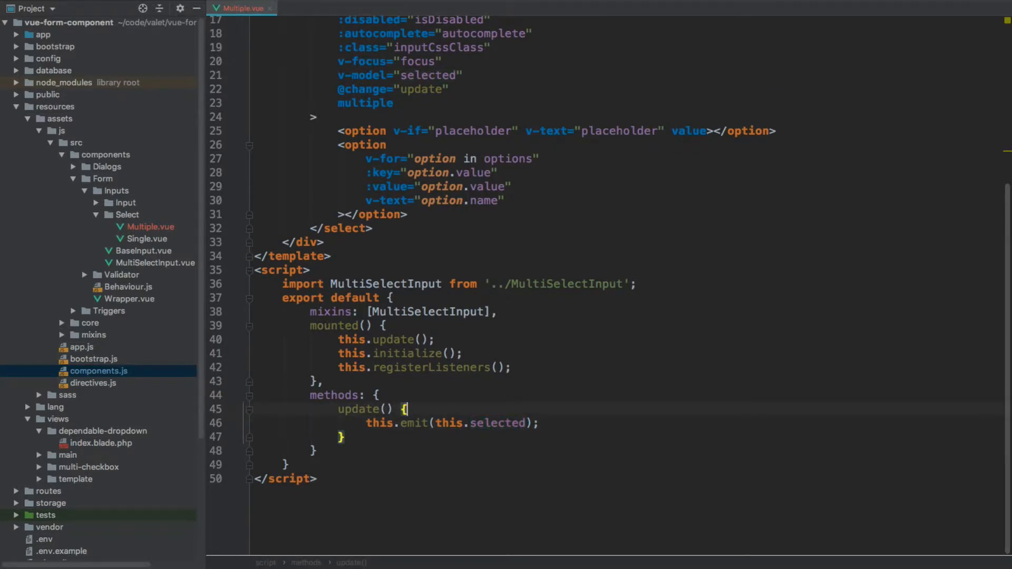
pyautogui.moveTo(533, 236)
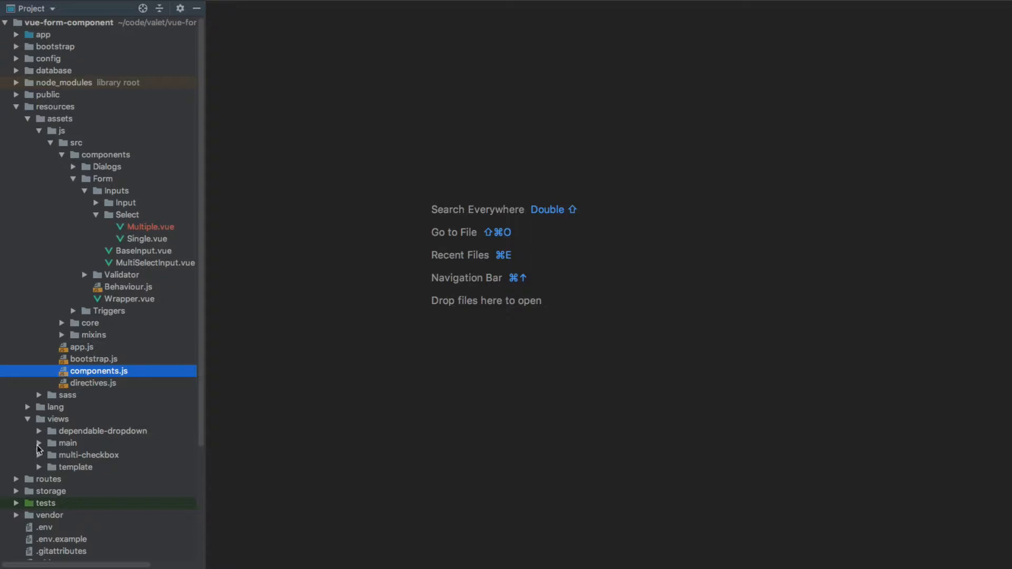
# - Review index.blade.php's fruit collection and the Fruit multiple-select with Apple, Orange, Grapefruit, Banana
pyautogui.click(38, 444)
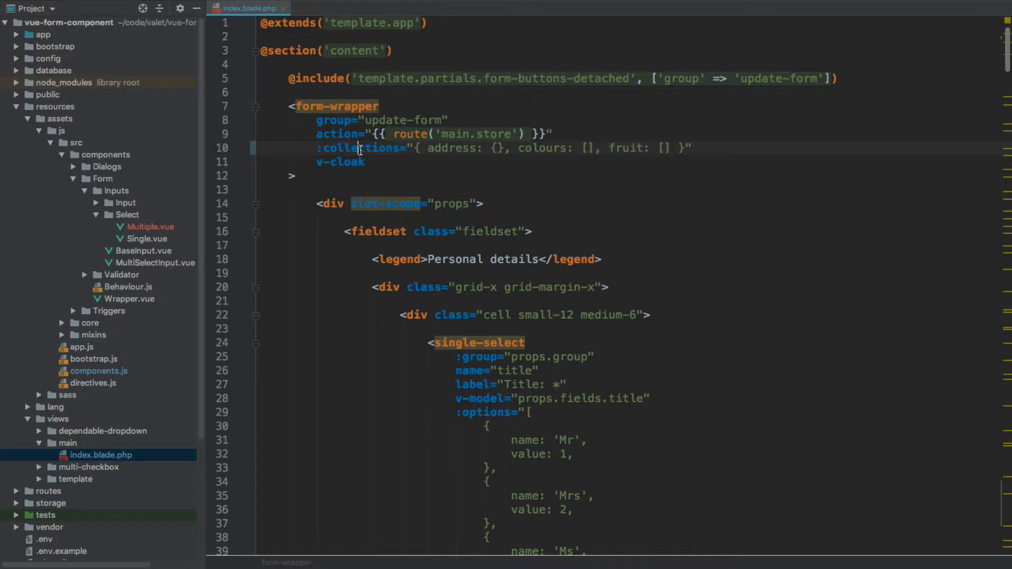
pyautogui.doubleClick(361, 148)
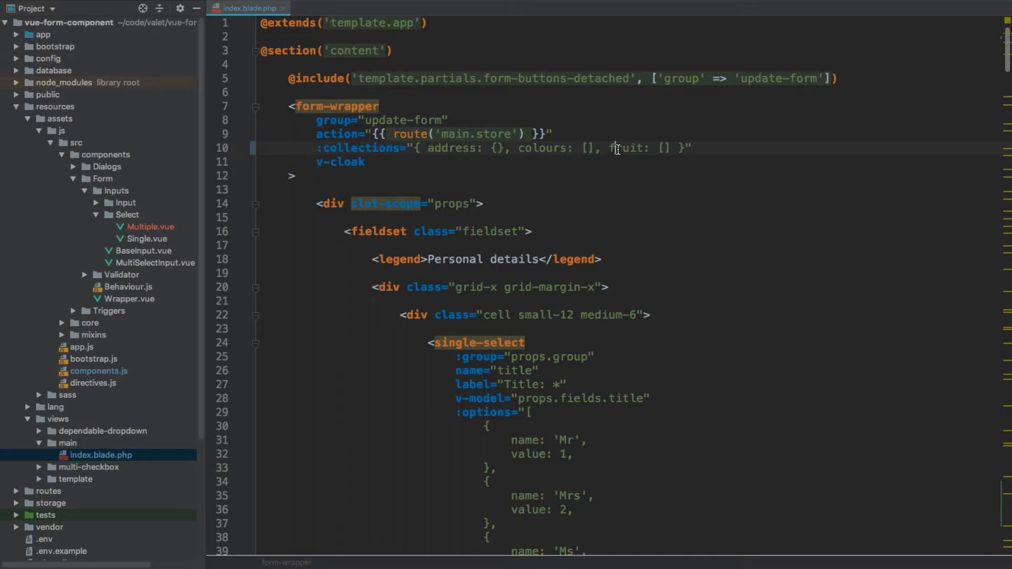
pyautogui.doubleClick(625, 148)
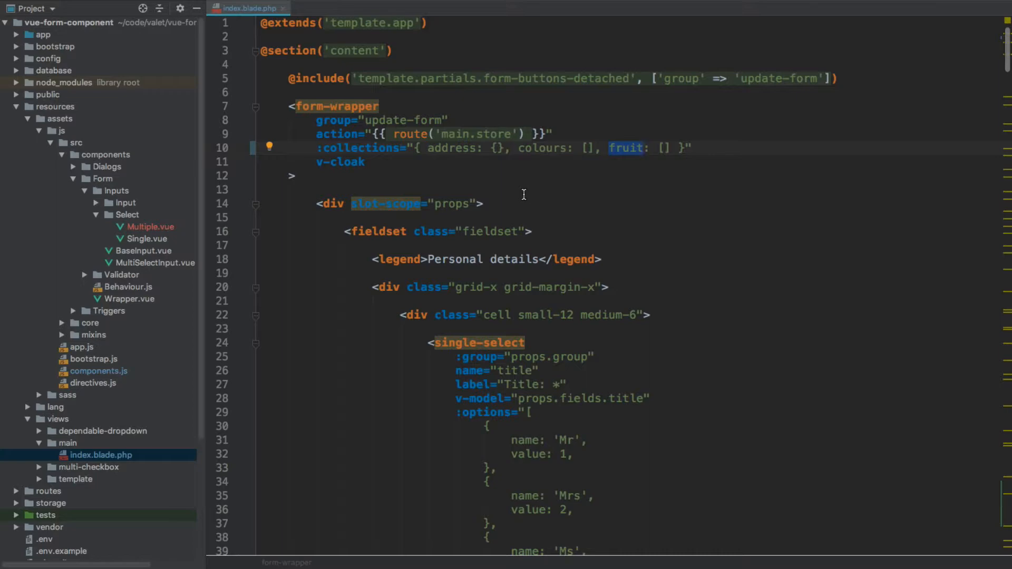
pyautogui.scroll(-3)
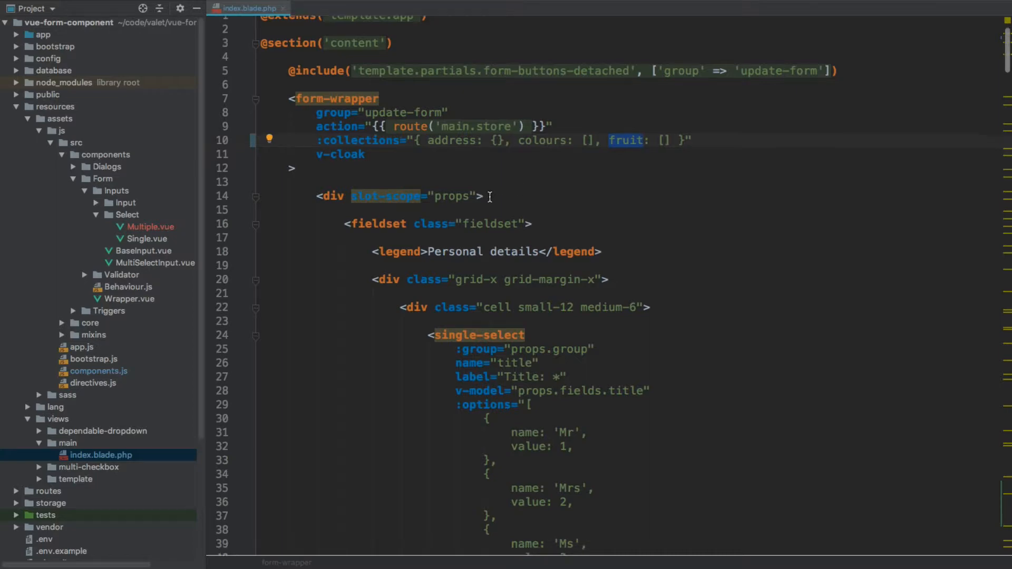
pyautogui.scroll(-3)
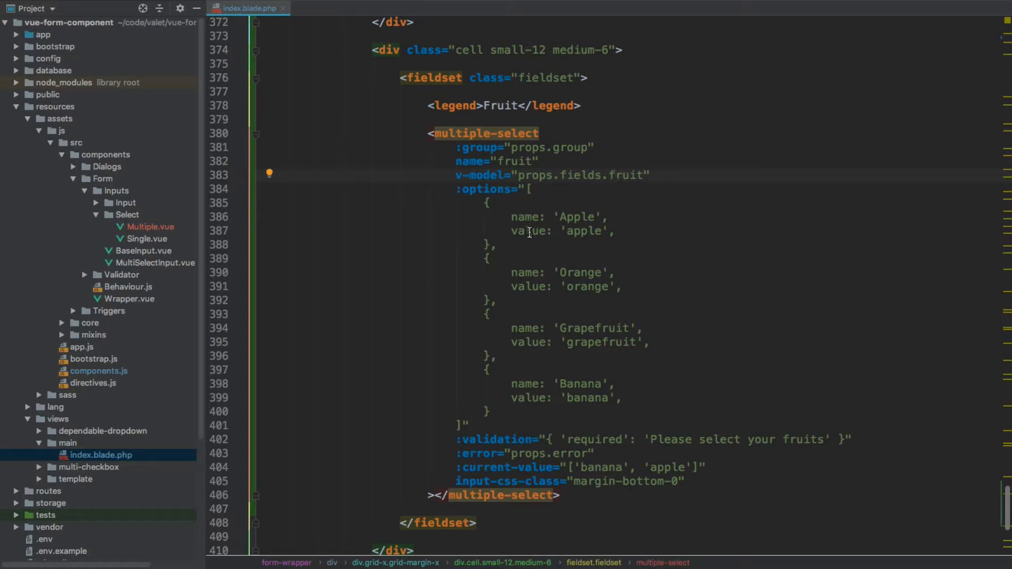
pyautogui.scroll(-3)
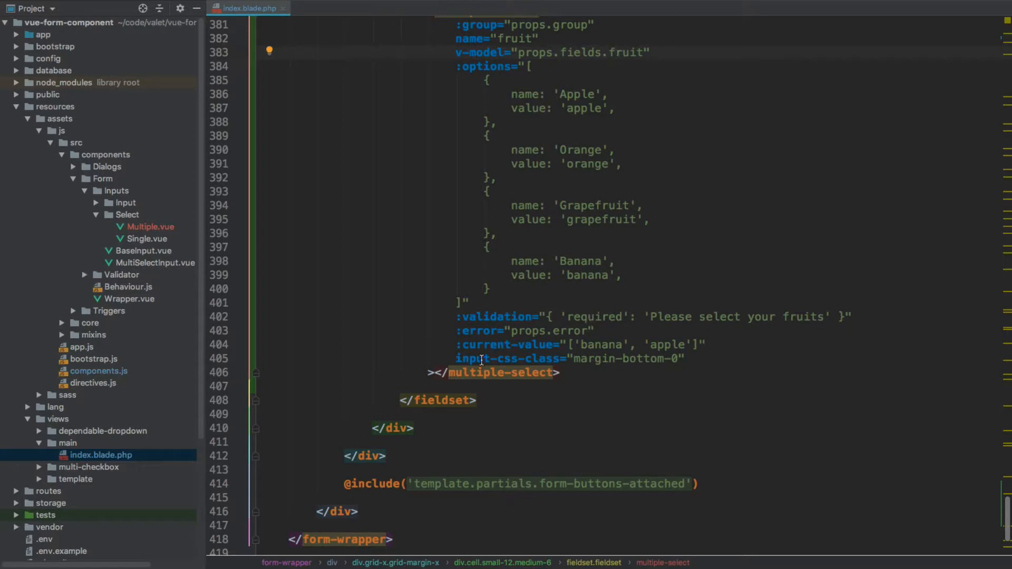
pyautogui.doubleClick(504, 343)
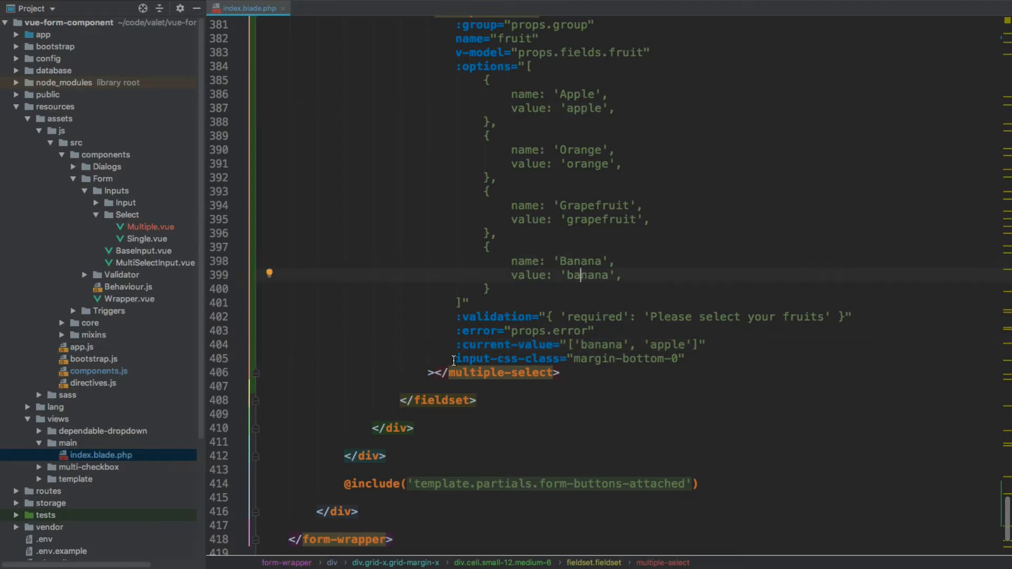
pyautogui.doubleClick(507, 358)
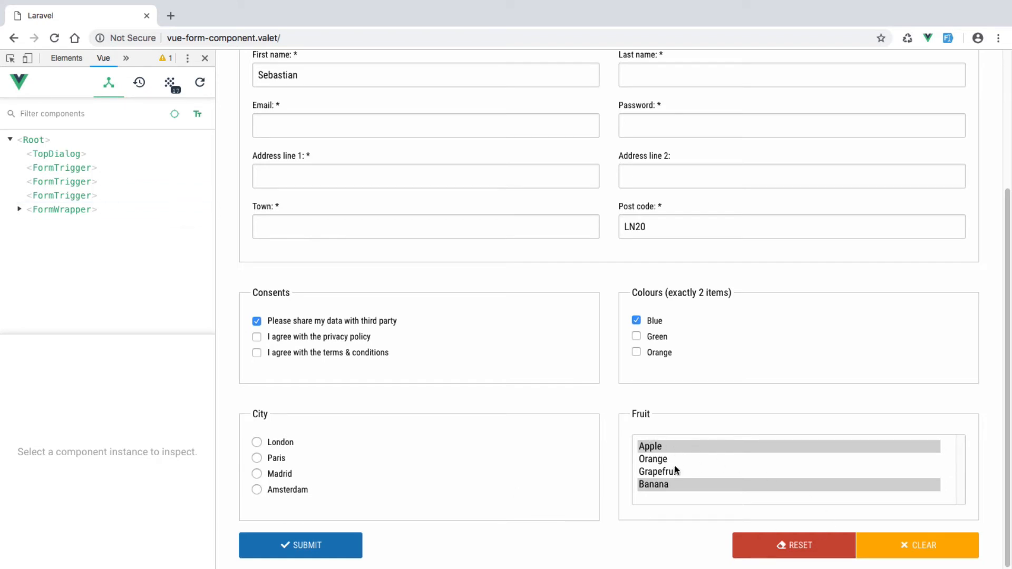
pyautogui.moveTo(674, 403)
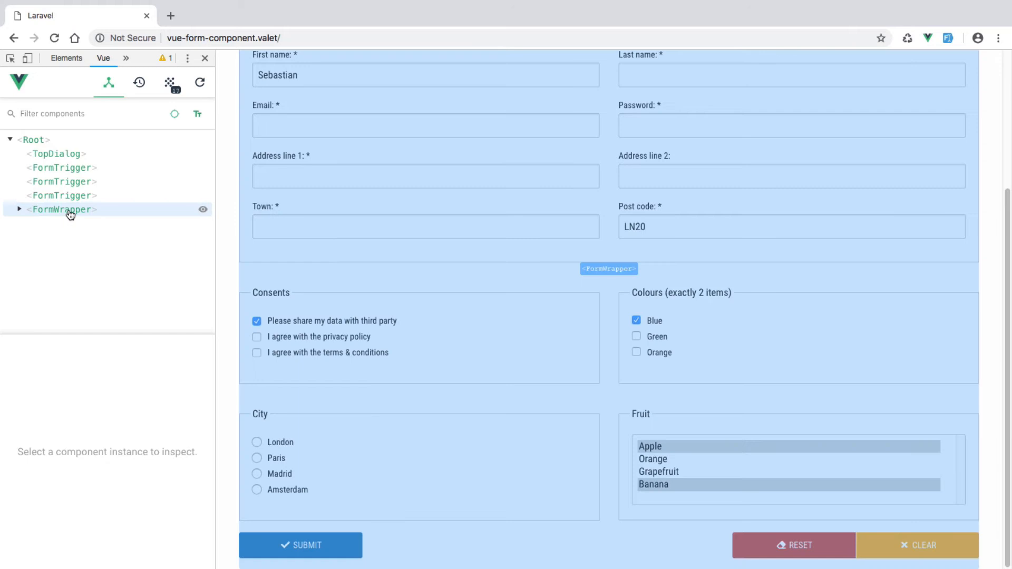
# - Inspect FormWrapper in Vue devtools, filter by 'fi' and expand fields showing fruit as banana
pyautogui.click(61, 196)
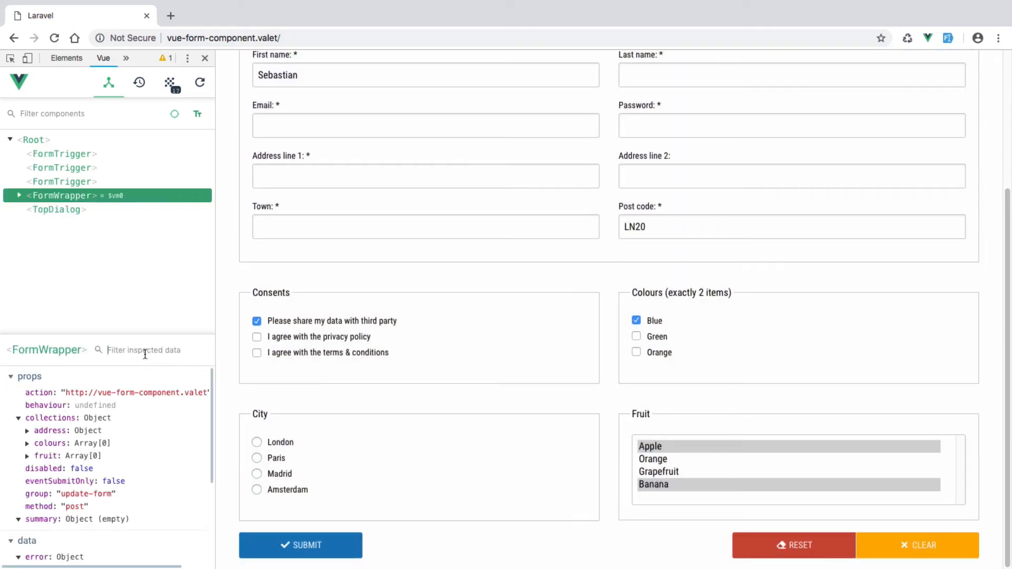
pyautogui.write('fie')
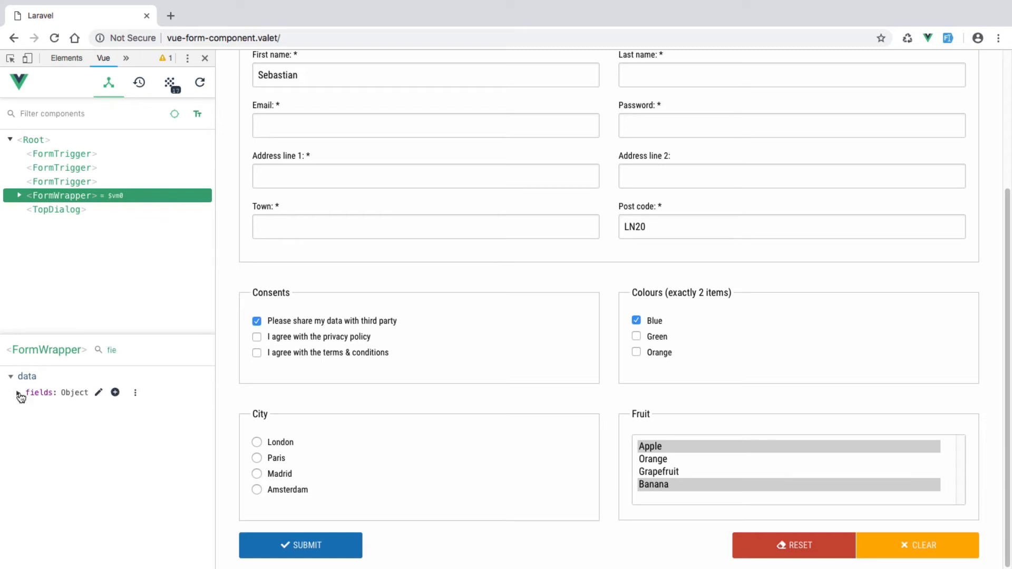
pyautogui.click(20, 392)
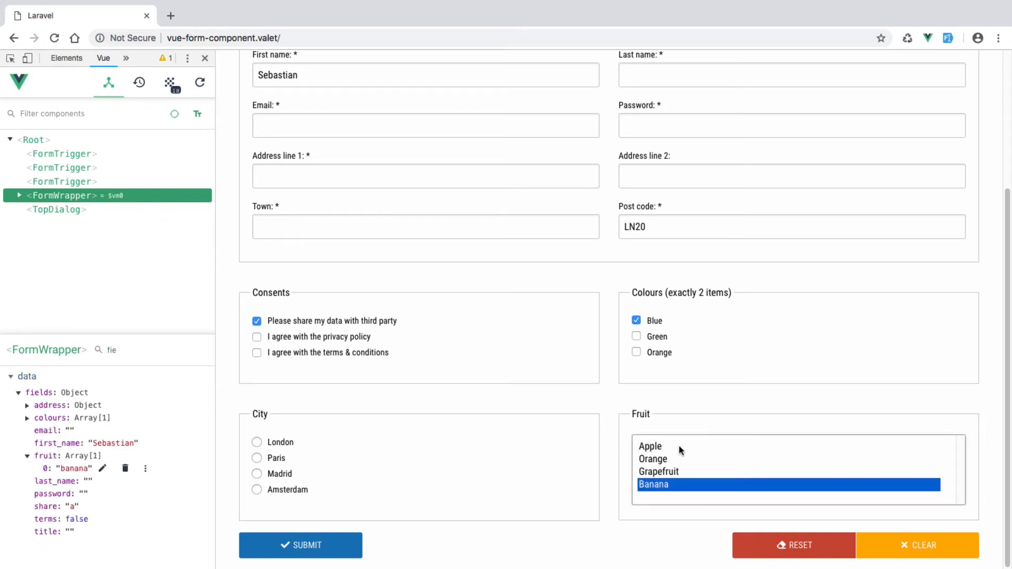
# - Change the Fruit selection, submit to trigger the 'Please select your fruits' error, then select Apple
pyautogui.click(654, 485)
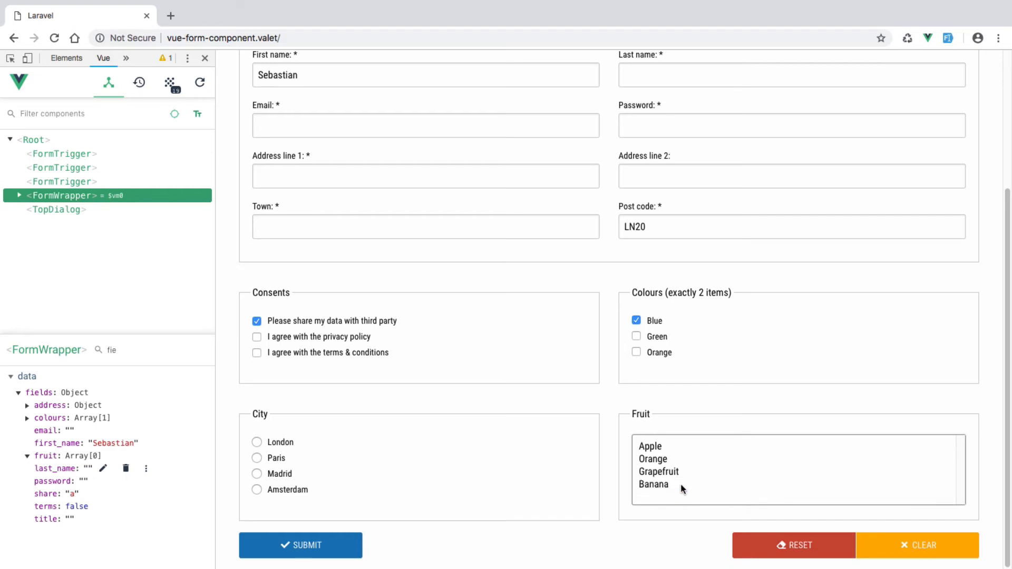
pyautogui.click(653, 458)
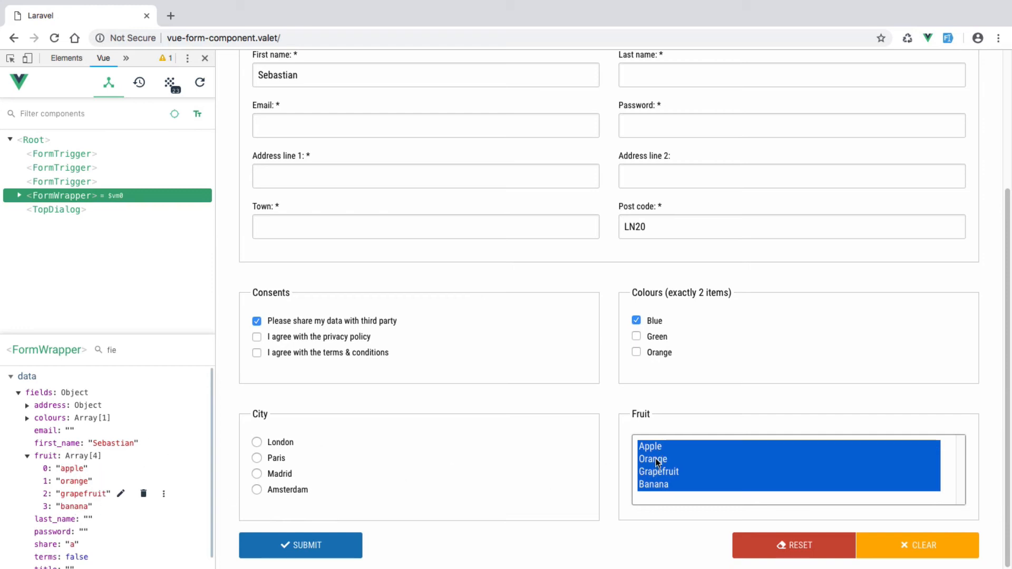
pyautogui.click(651, 446)
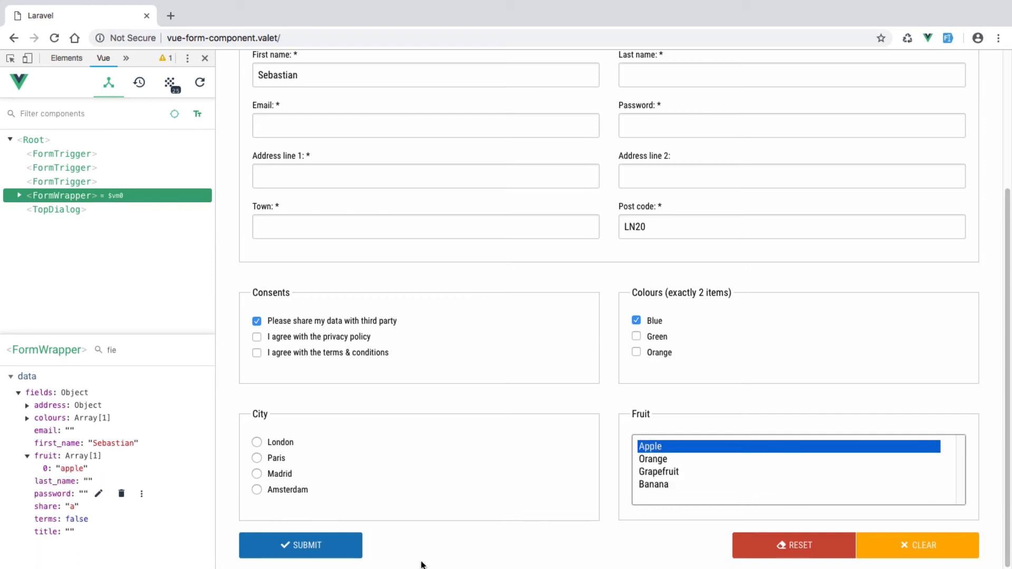
pyautogui.click(300, 545)
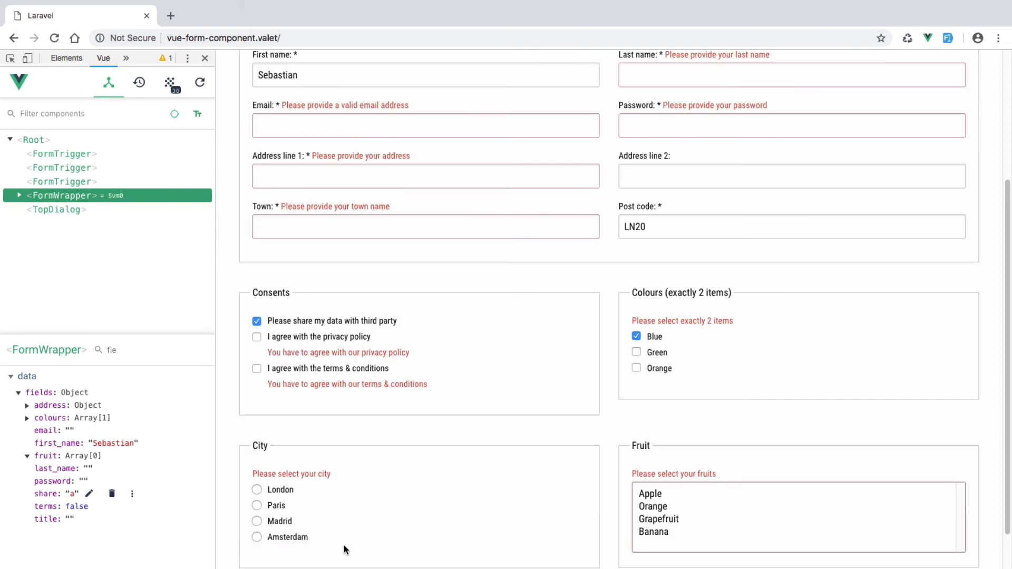
pyautogui.click(300, 545)
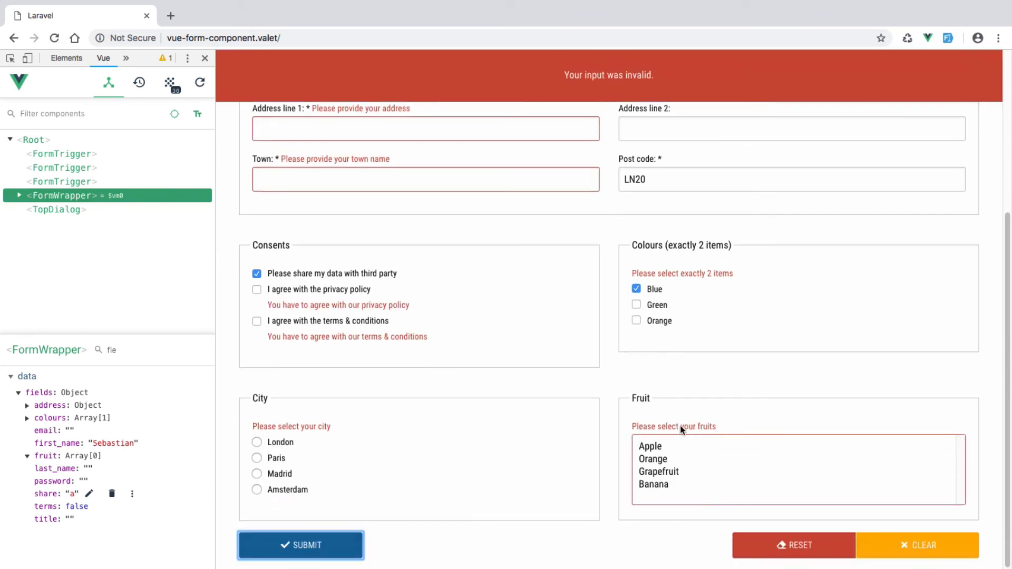
pyautogui.moveTo(655, 467)
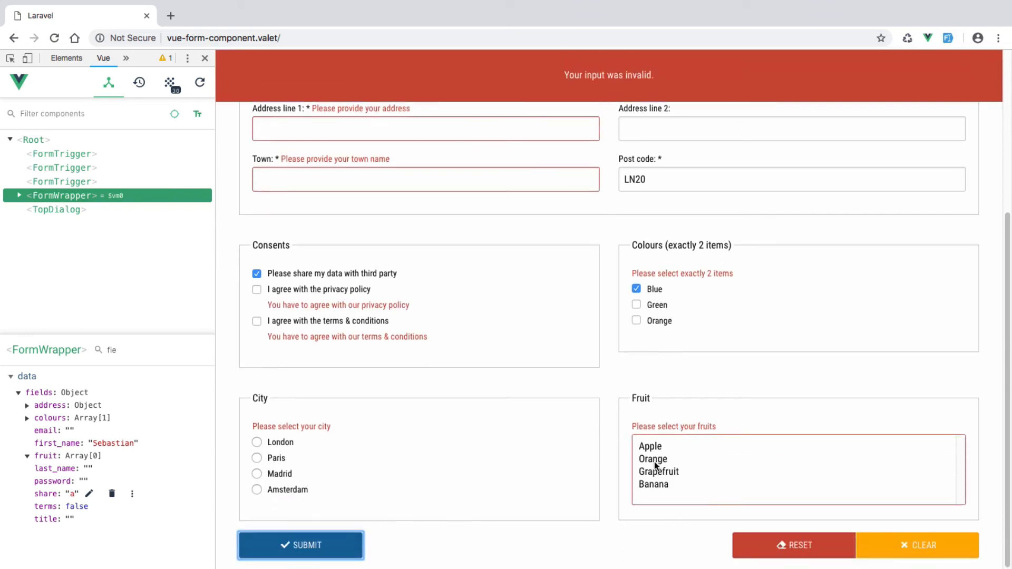
pyautogui.click(651, 446)
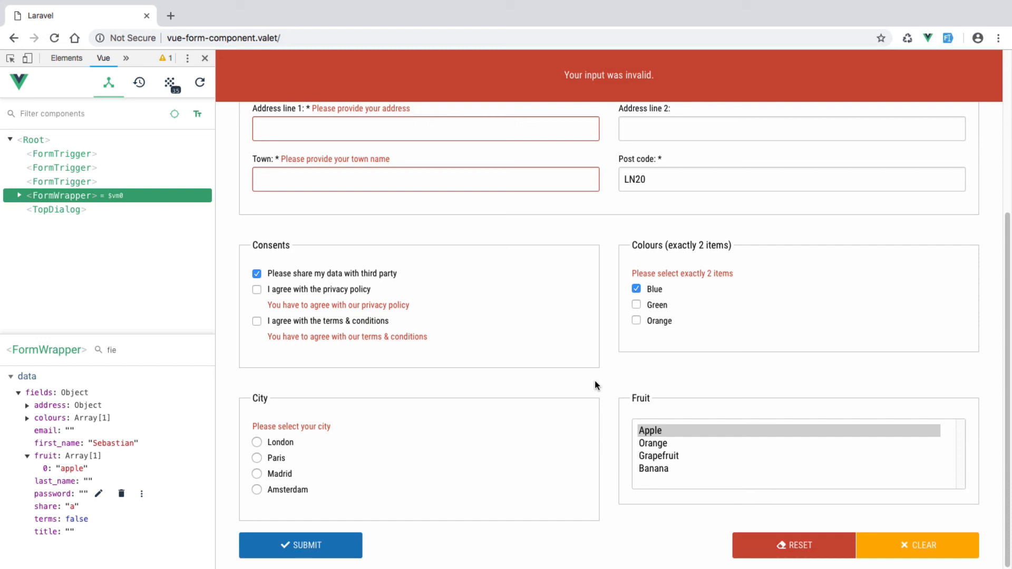
pyautogui.scroll(3)
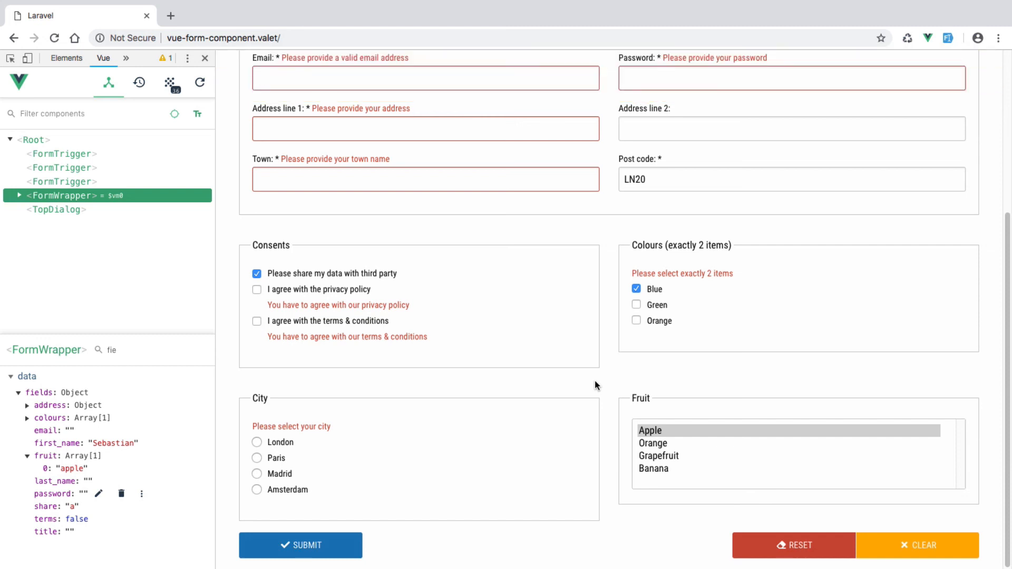